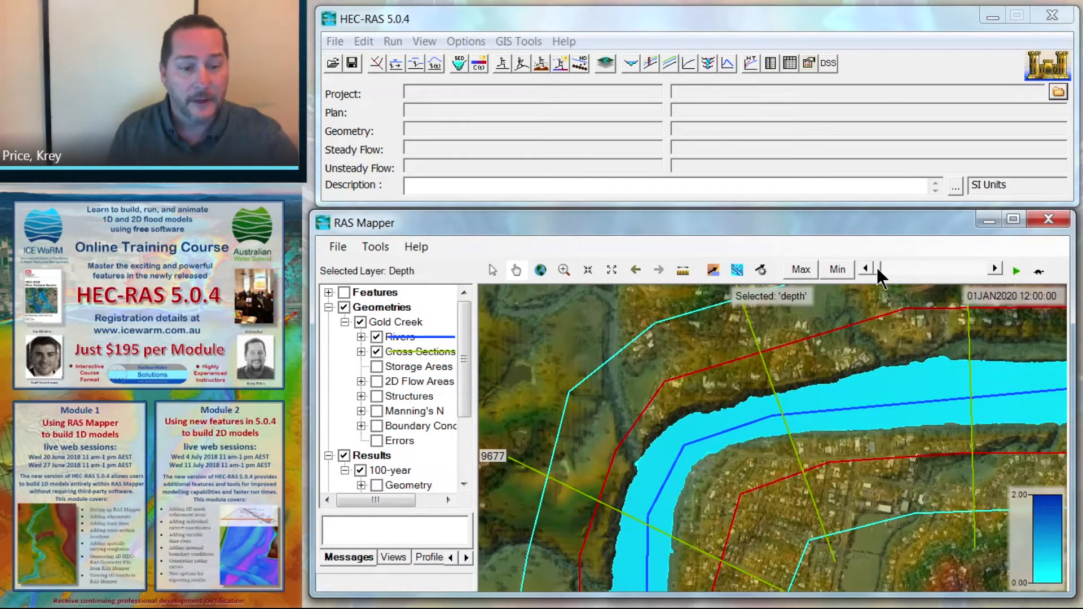
# Rotate the Hobbiton bridge crossing perspective view from 170 to a 135 degree angle
pyautogui.click(993, 270)
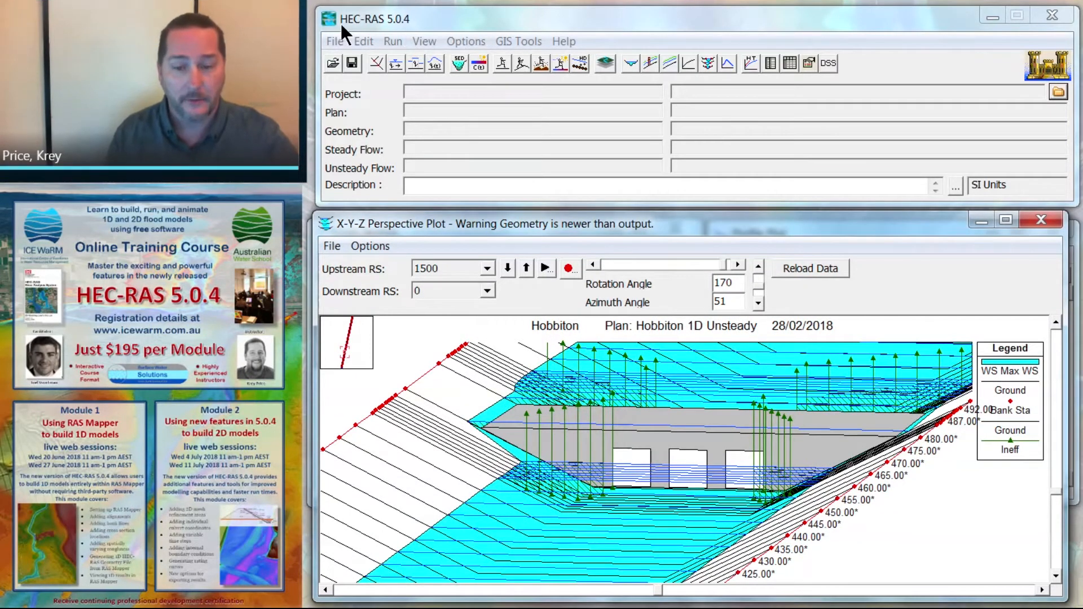
pyautogui.click(592, 265)
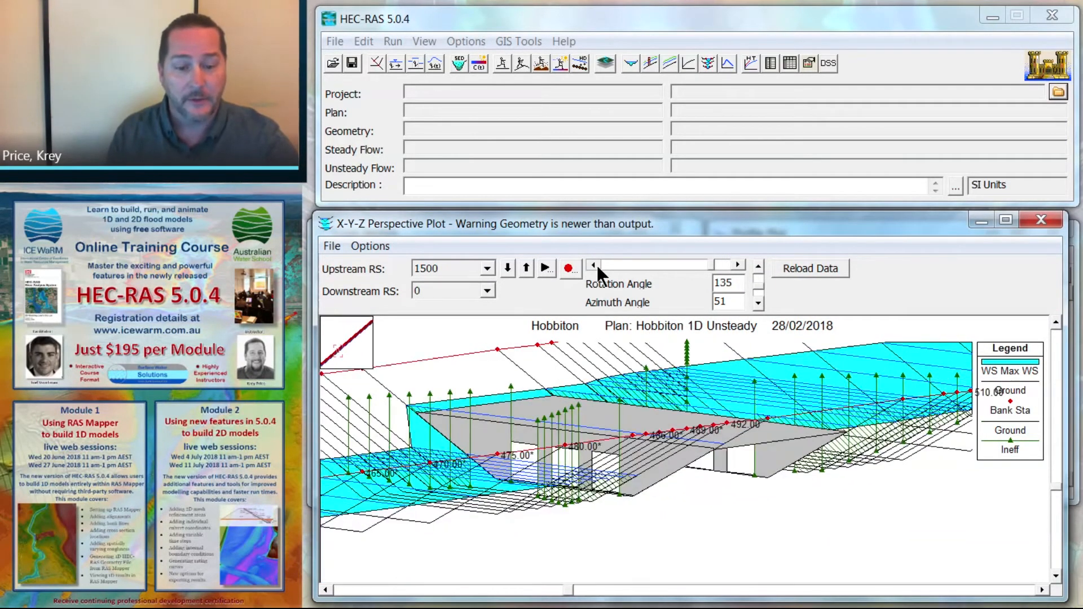